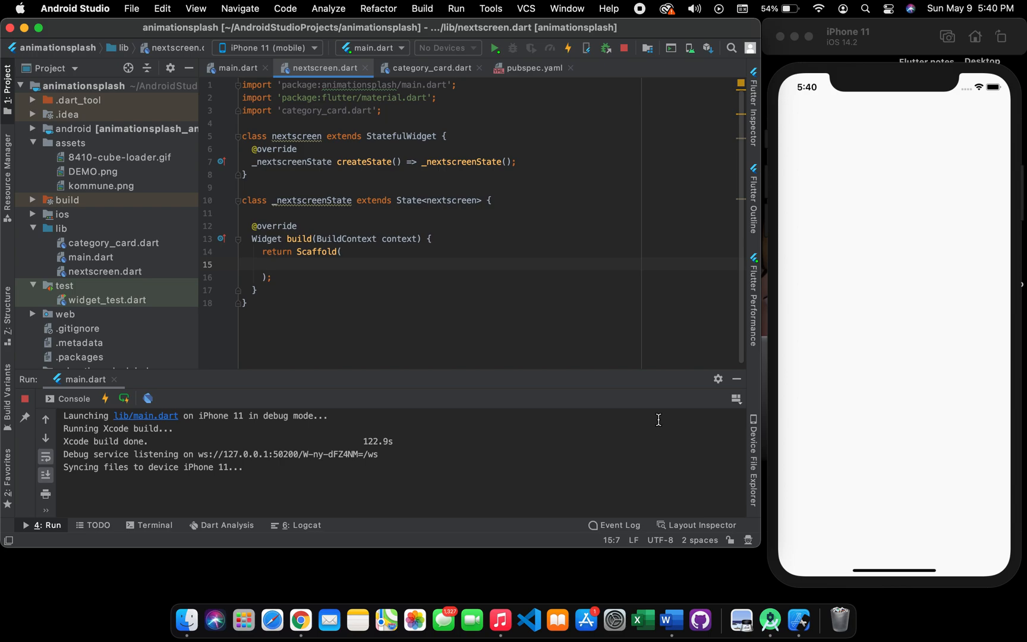
mouse_move(368, 265)
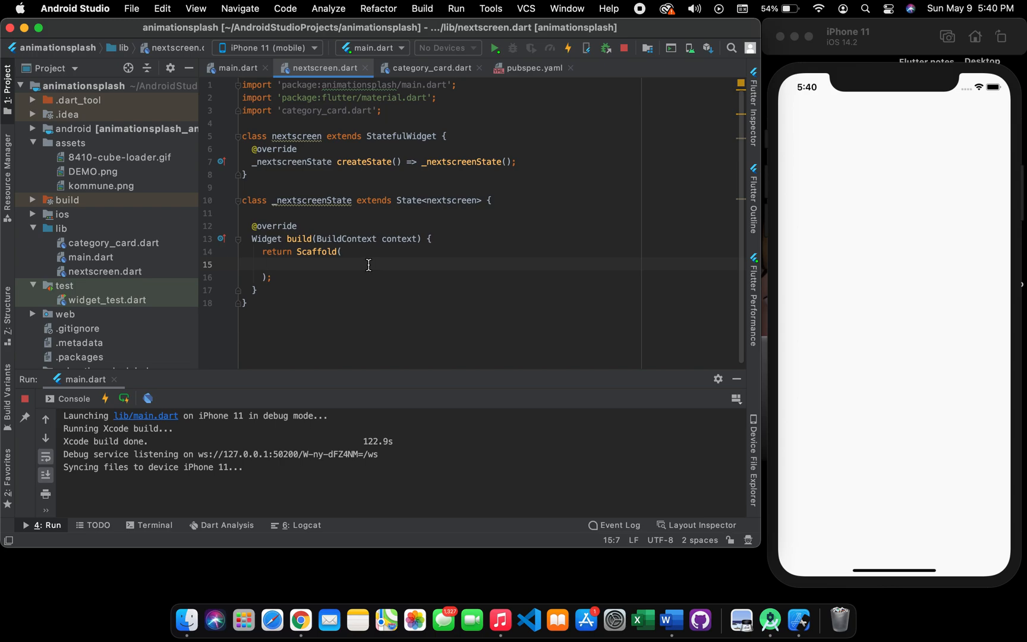
Write body: Center(child: Container()) inside the Scaffold, correcting the Conatiner typo
type("body")
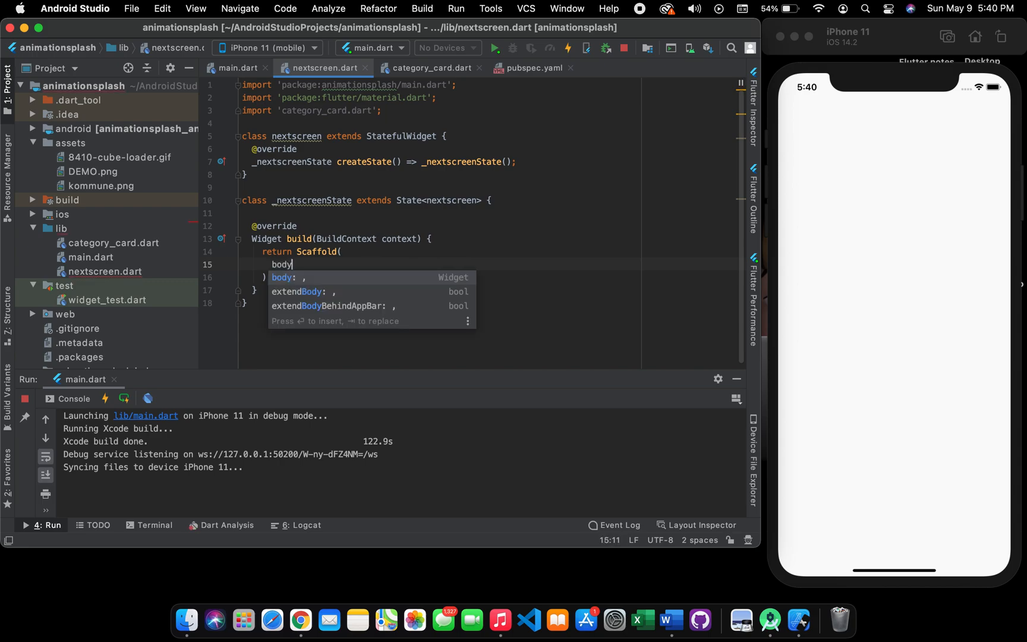
type(": Center,")
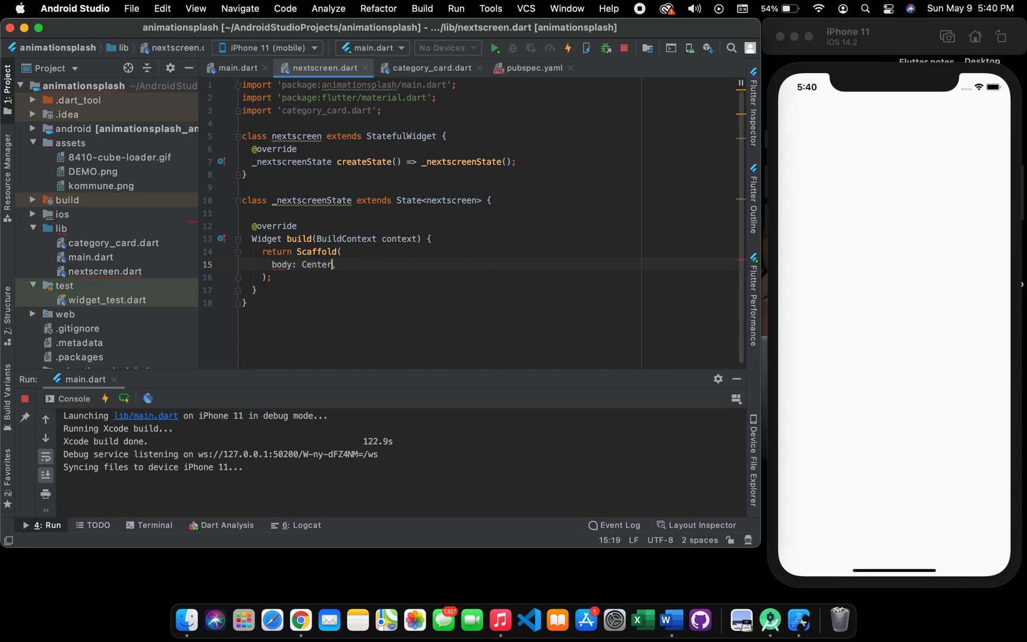
type("(")
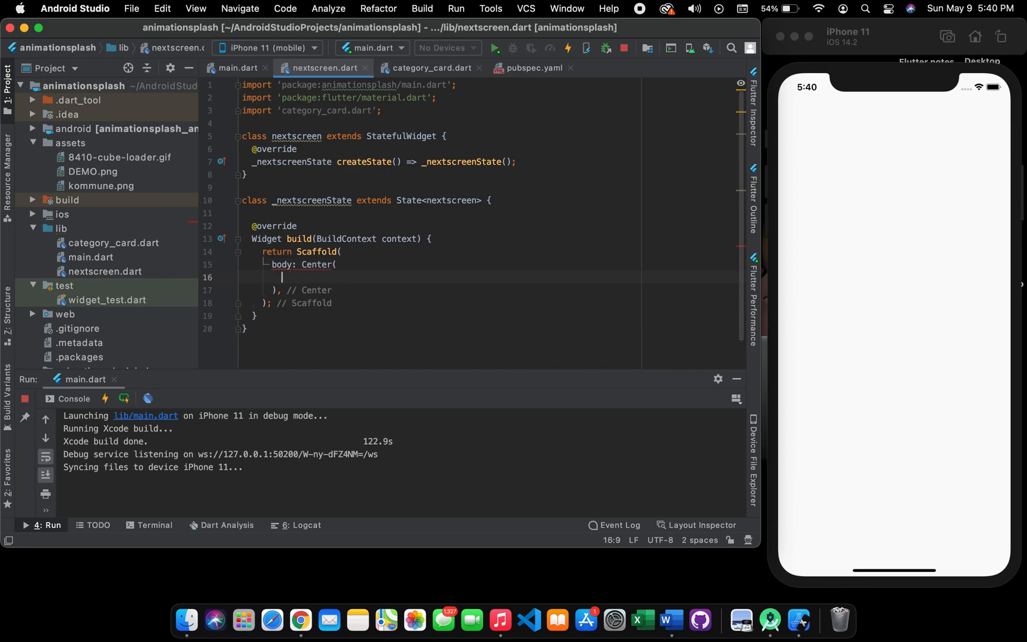
type("child: ,")
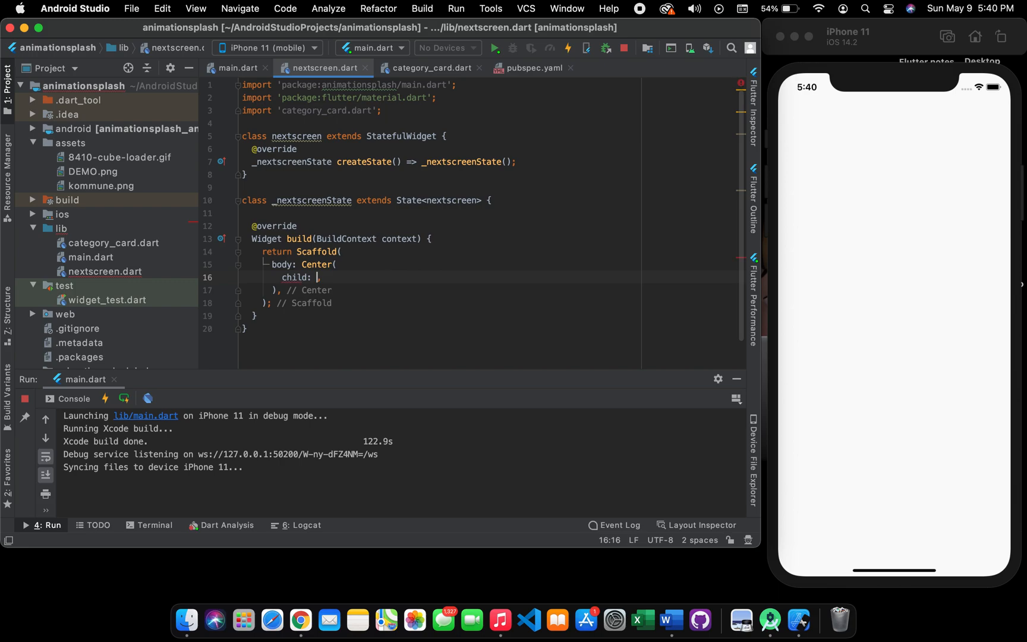
type("Conatiner(")
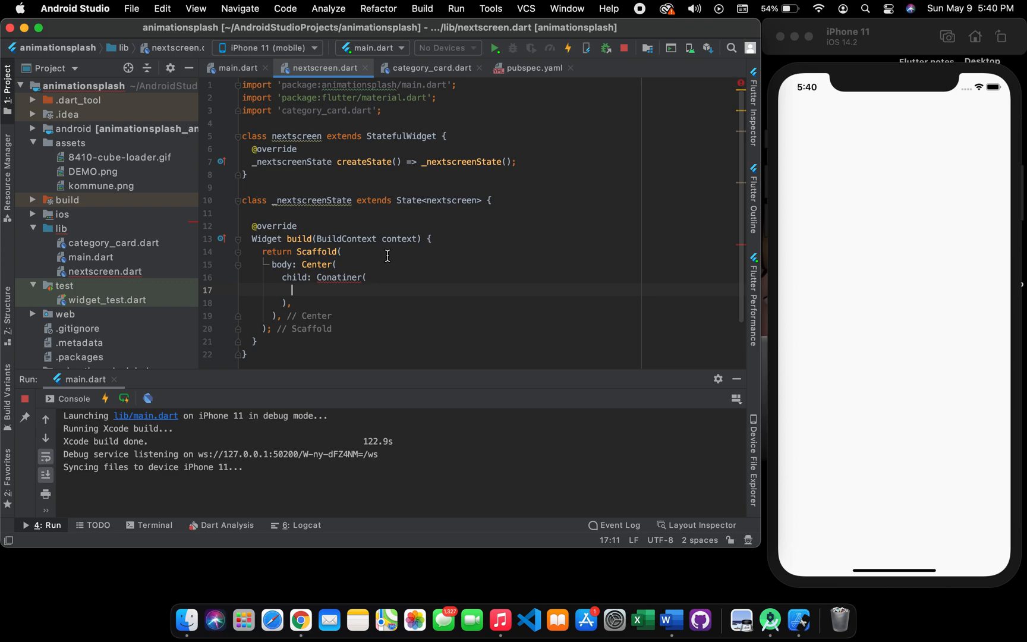
double_click(339, 277)
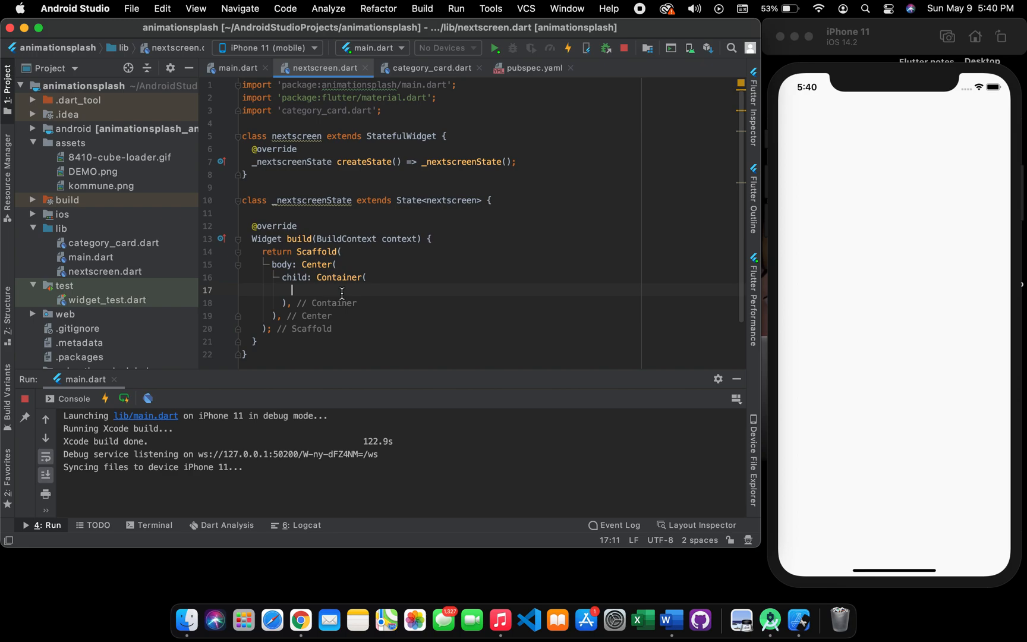
Add child: FlatButton(color: Colors.red,) inside the Container and move to a new line
type("chil")
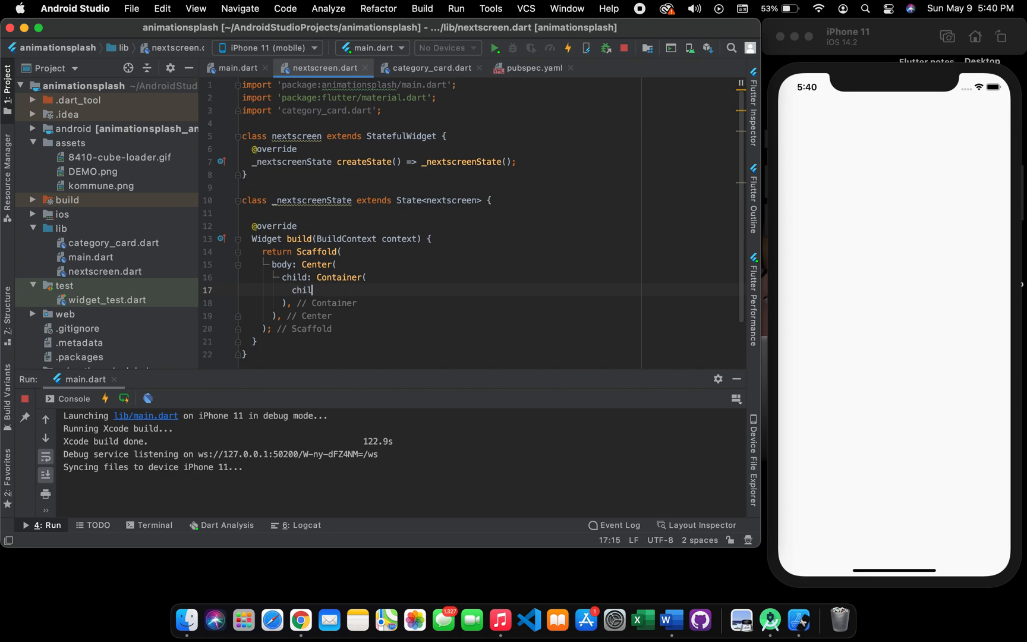
type("d")
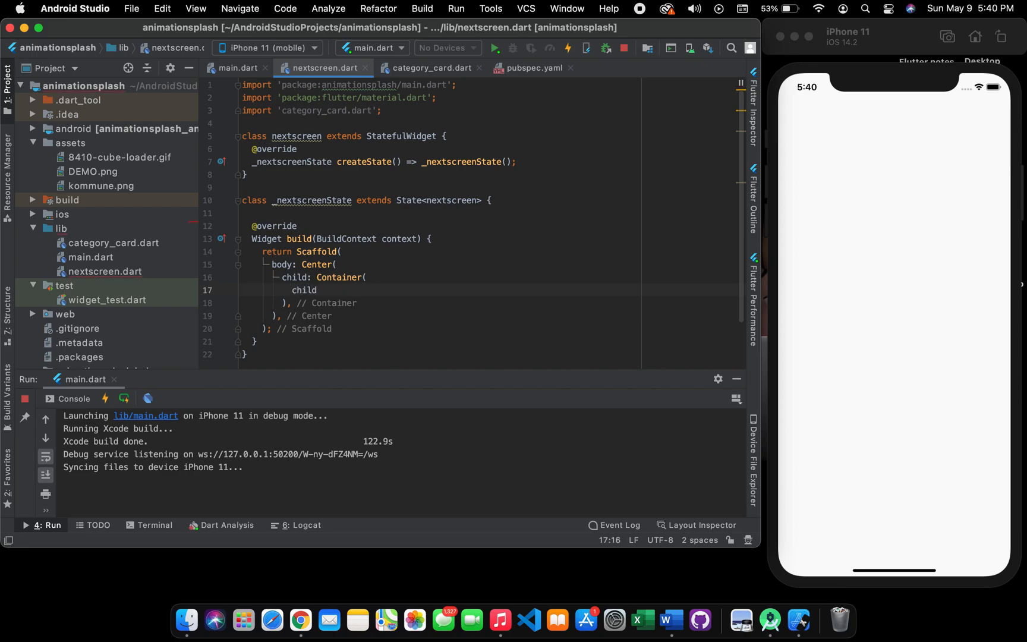
type("F,")
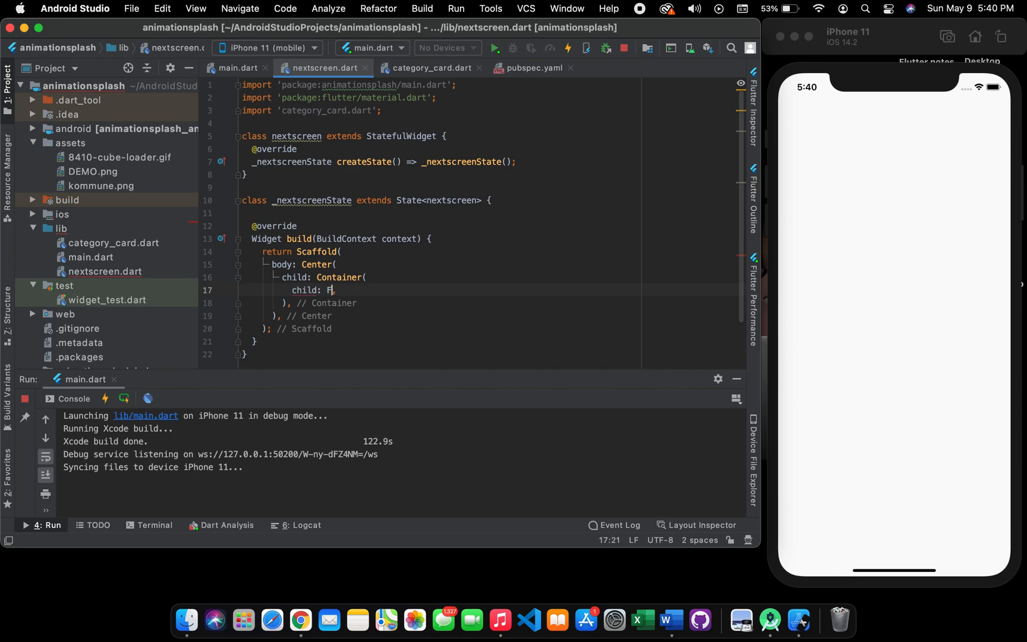
type("latButton(")
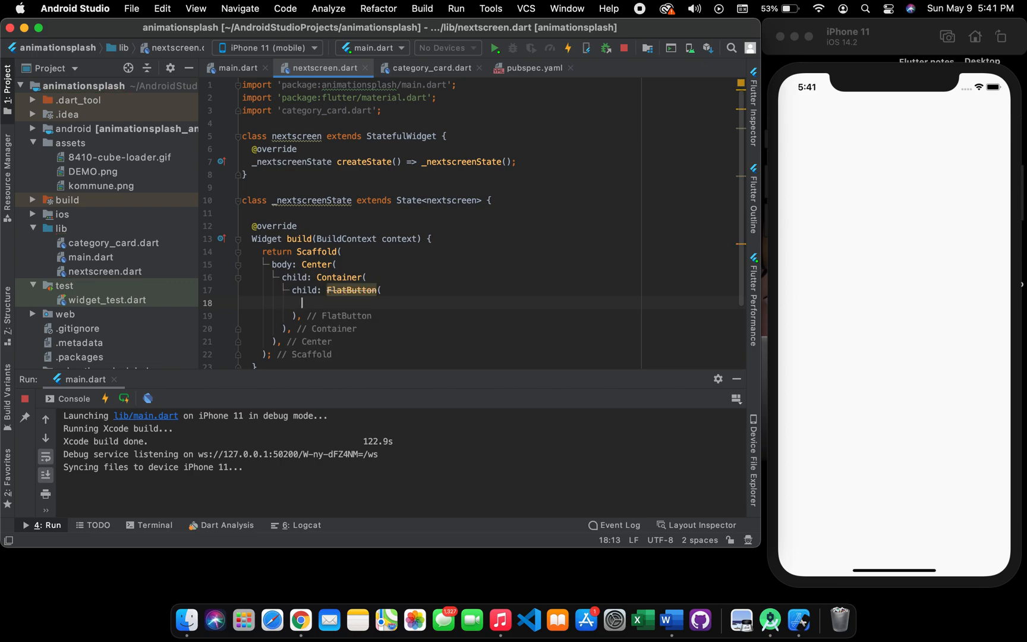
type("color: ,")
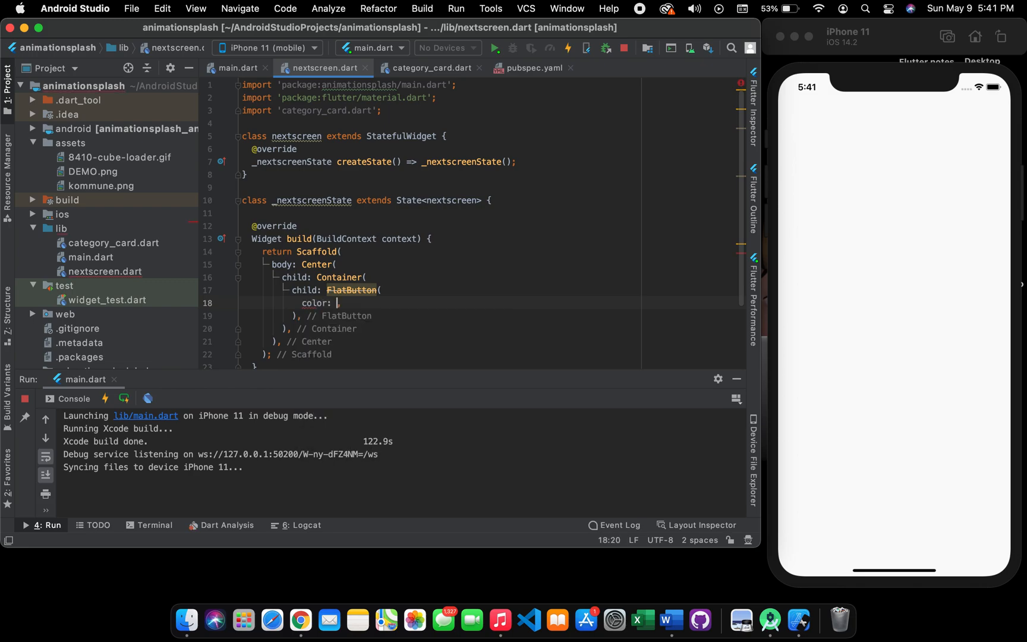
type("Colors")
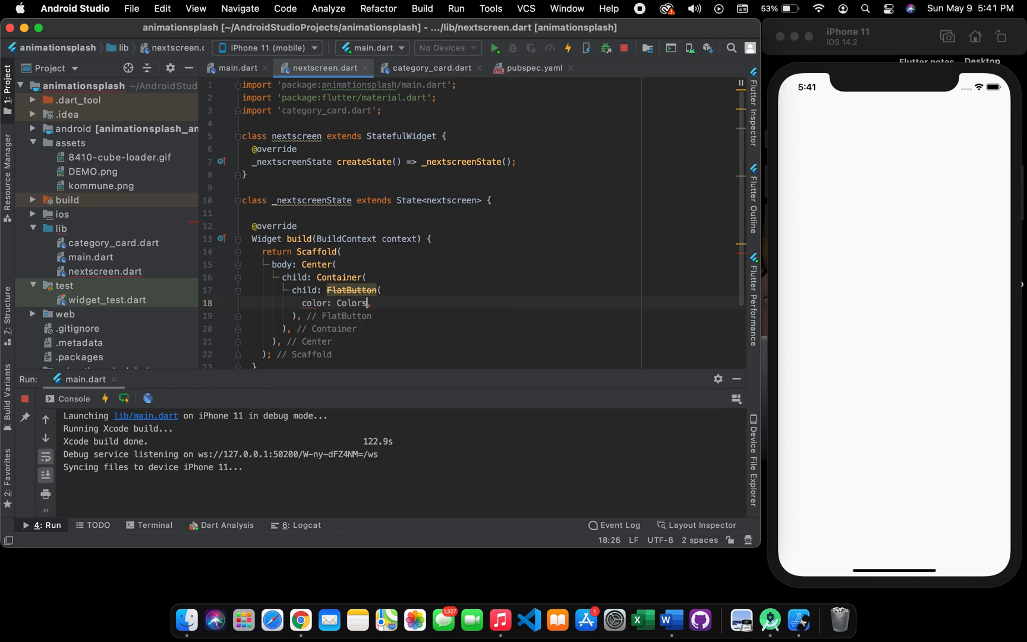
type(",")
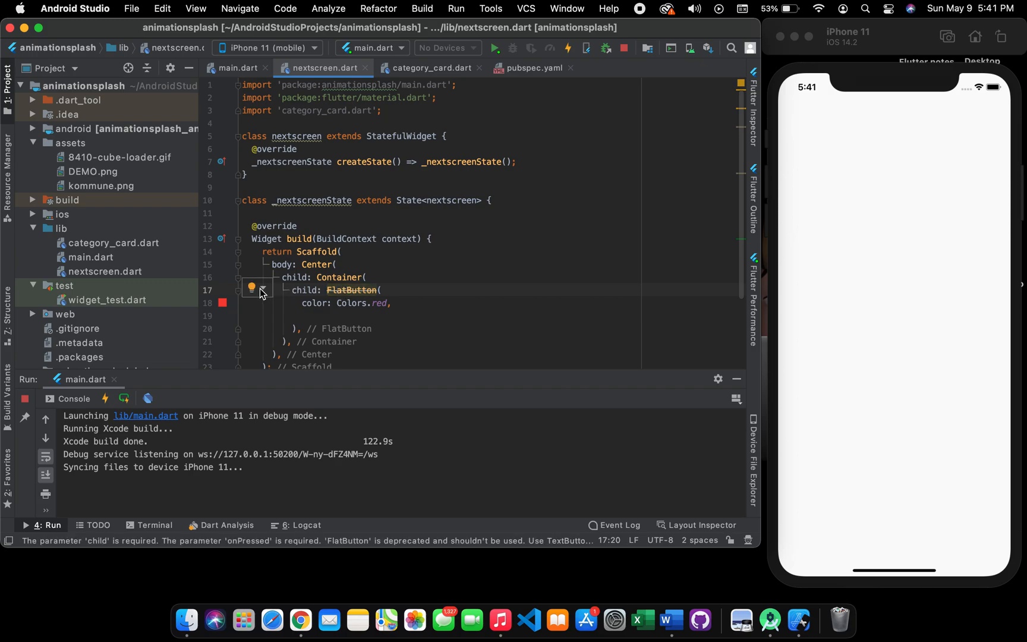
left_click(252, 288)
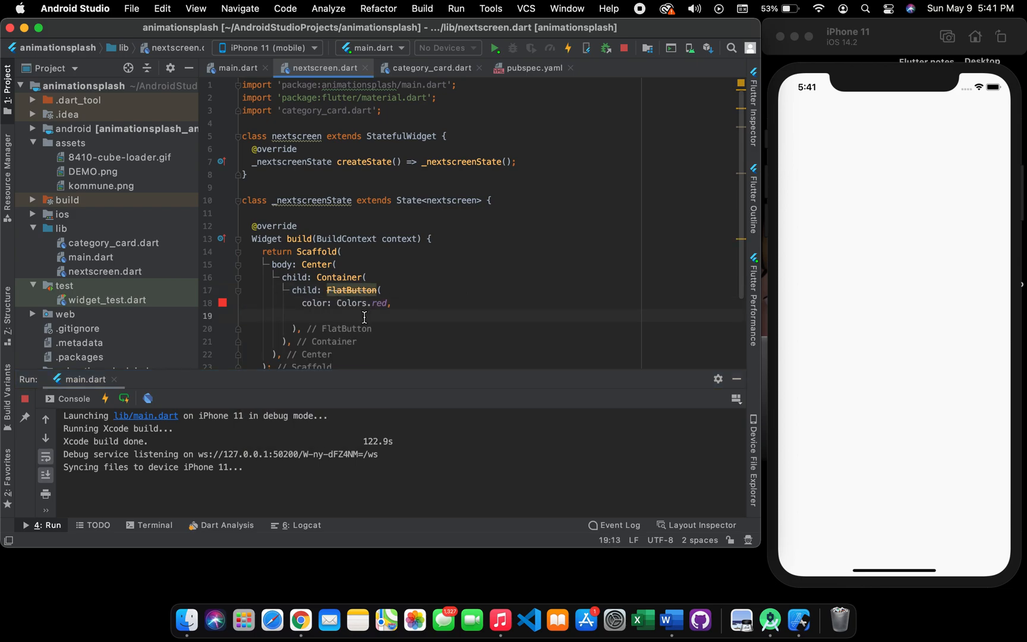
Give the FlatButton a Text("Hi") child styled with TextStyle(color: Colors.white)
type("child: T,")
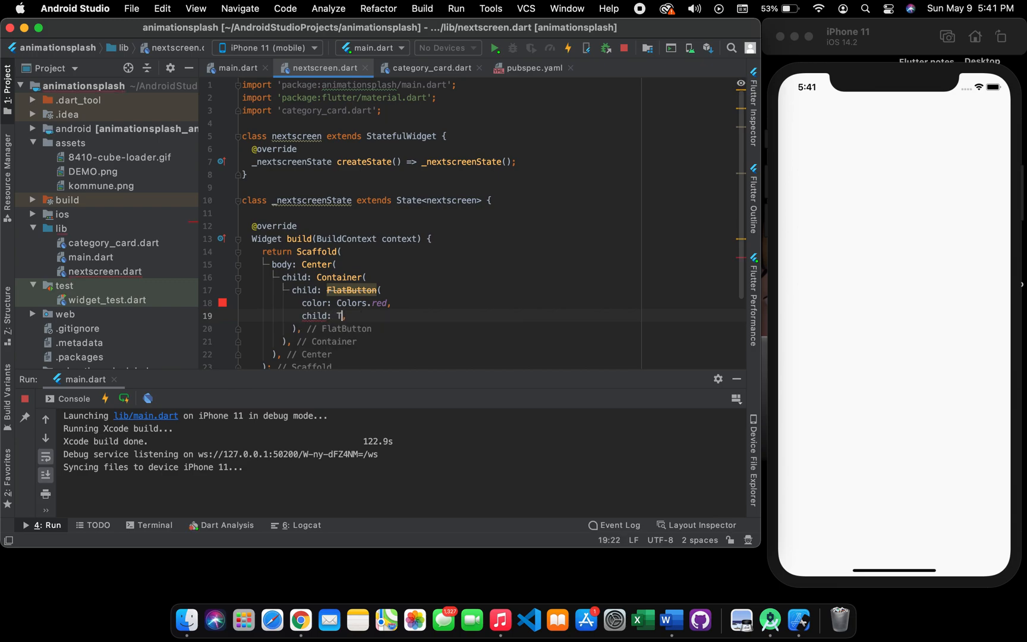
type("ext()")
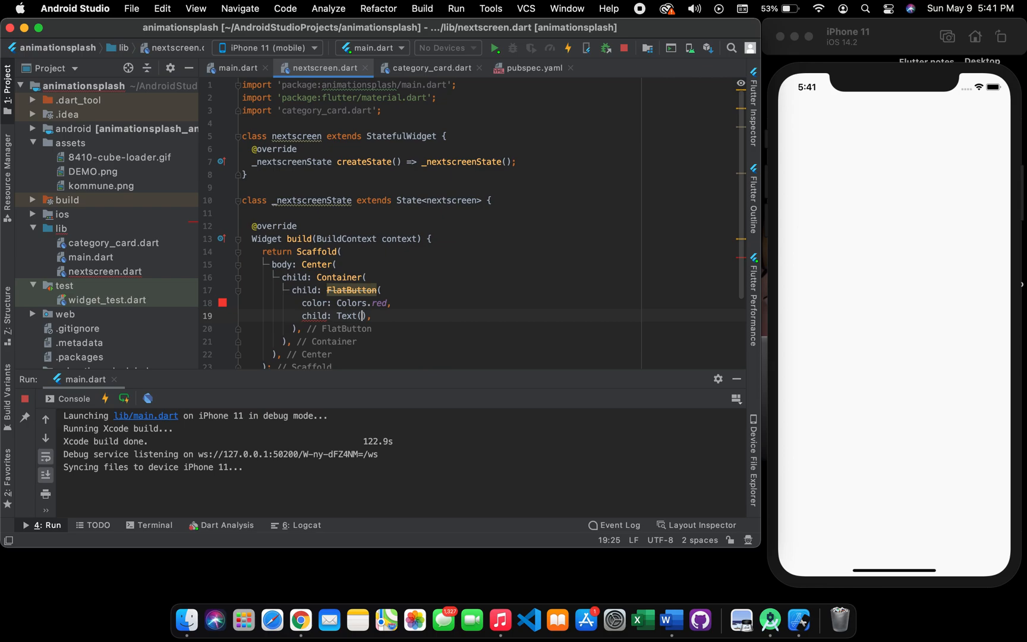
type("Hi\"")
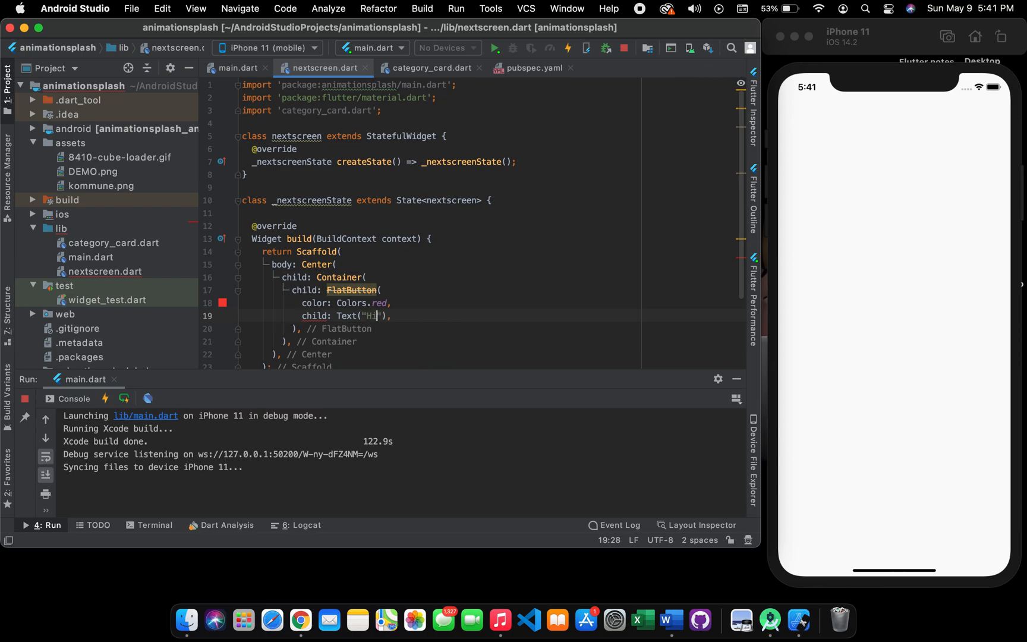
type(",st")
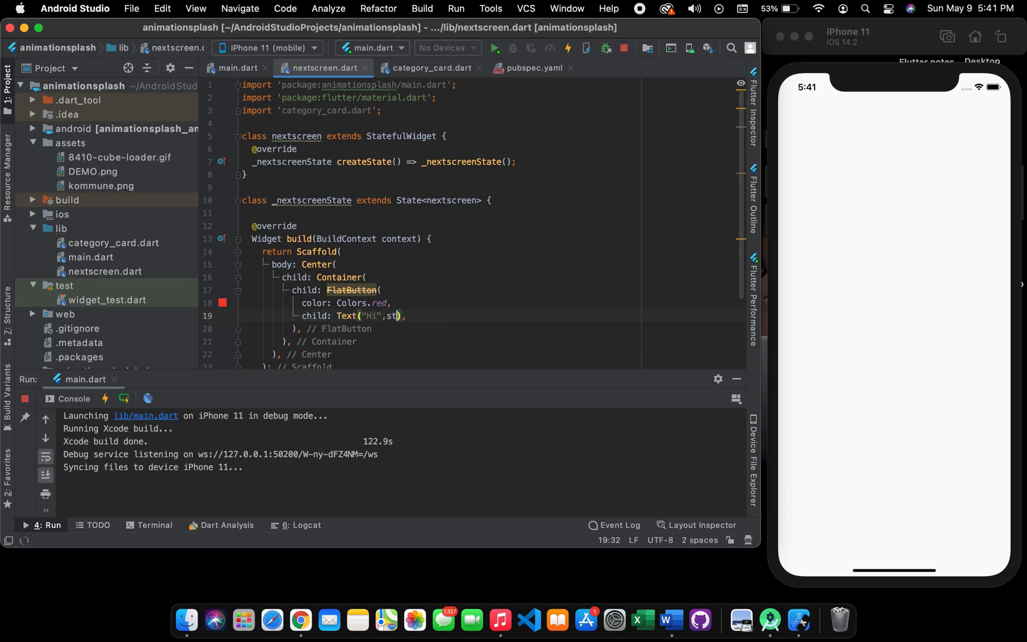
type("yle:")
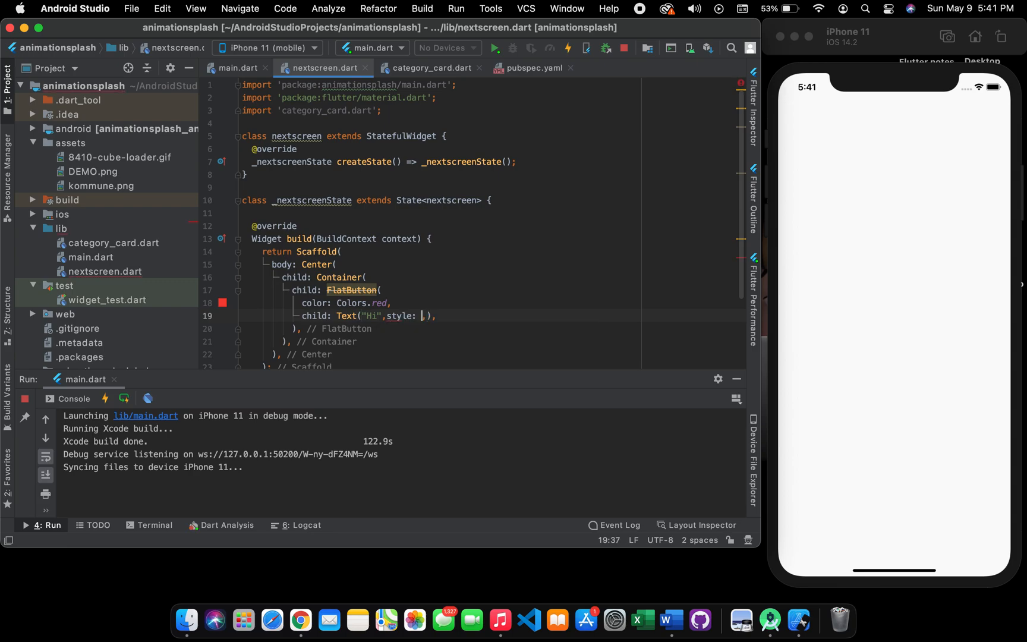
type("TextStyle(")
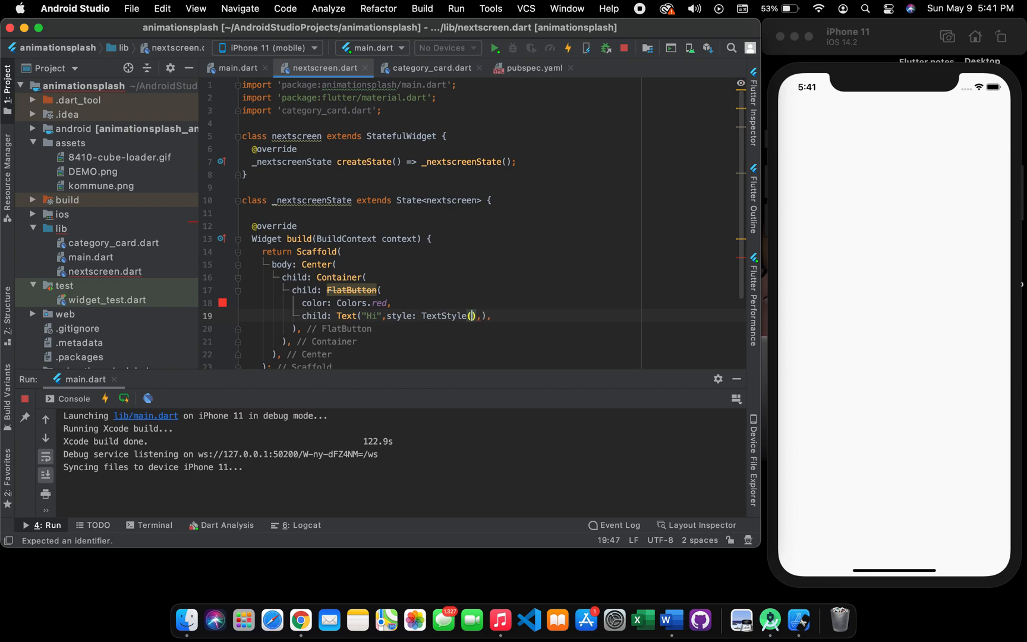
type("color: Colors.white")
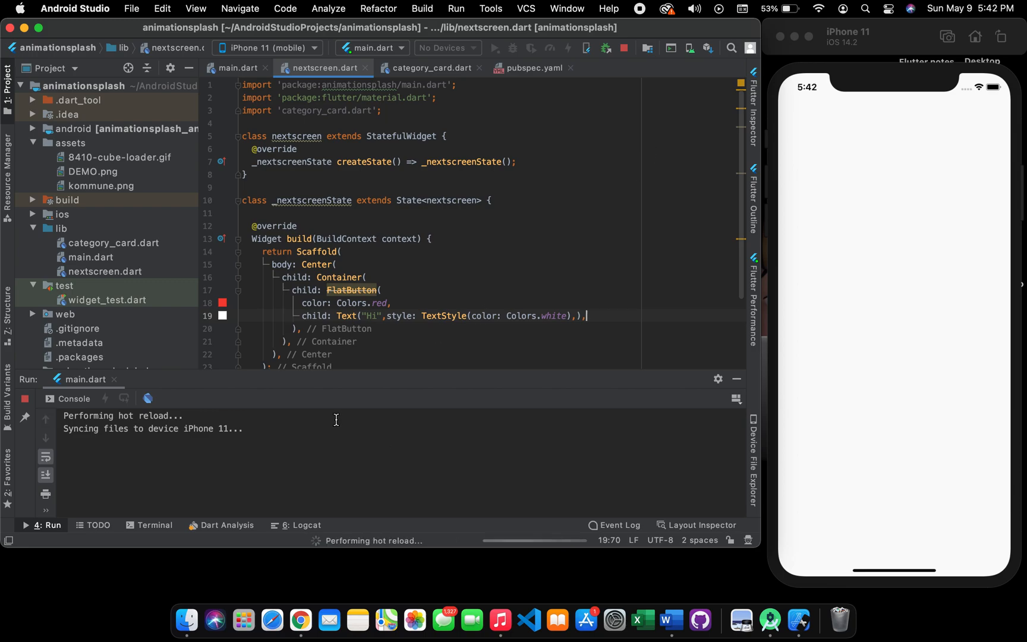
mouse_move(710, 232)
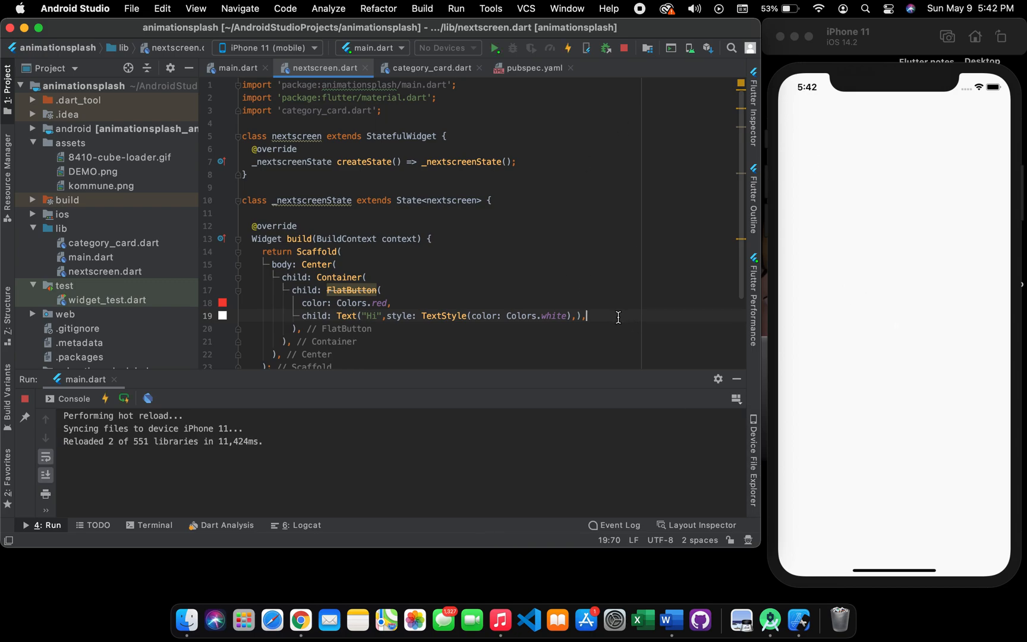
Add an empty onPressed: (){} handler to the FlatButton on a new line
key("enter")
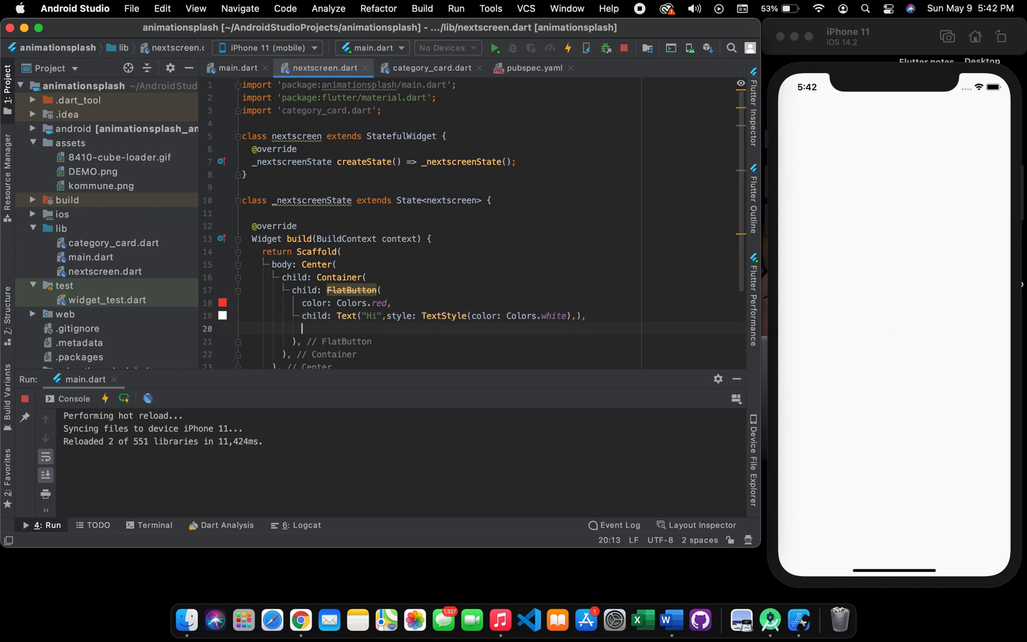
type("onp")
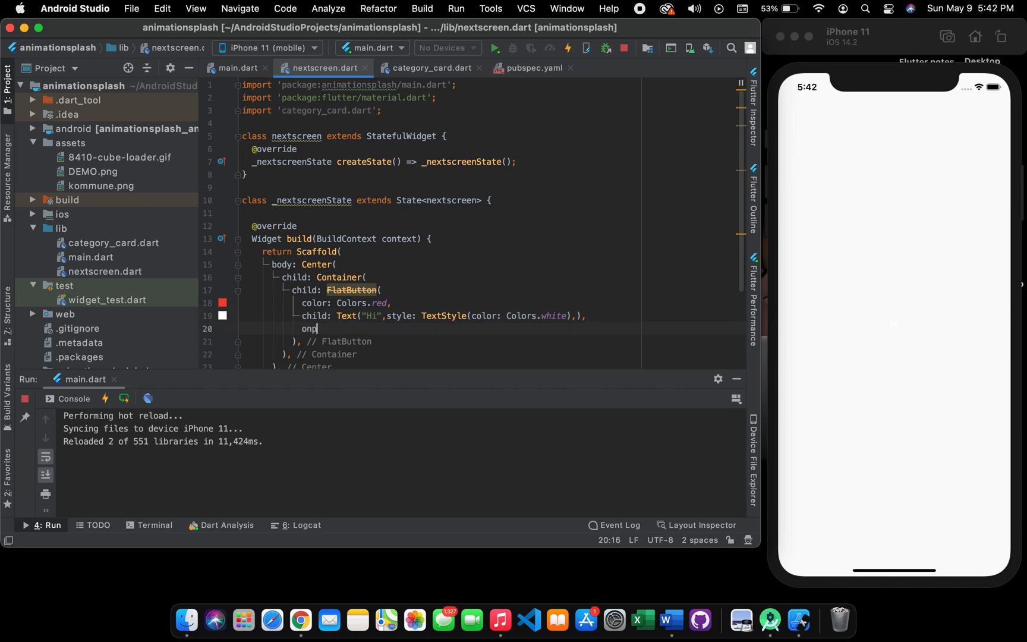
type("Pressed: ,")
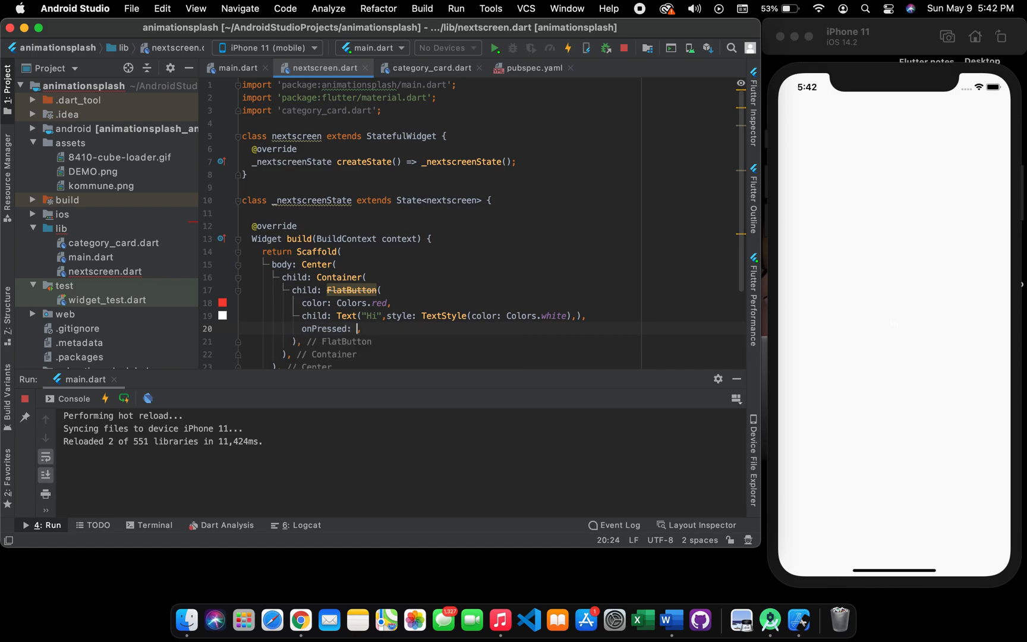
type("(){")
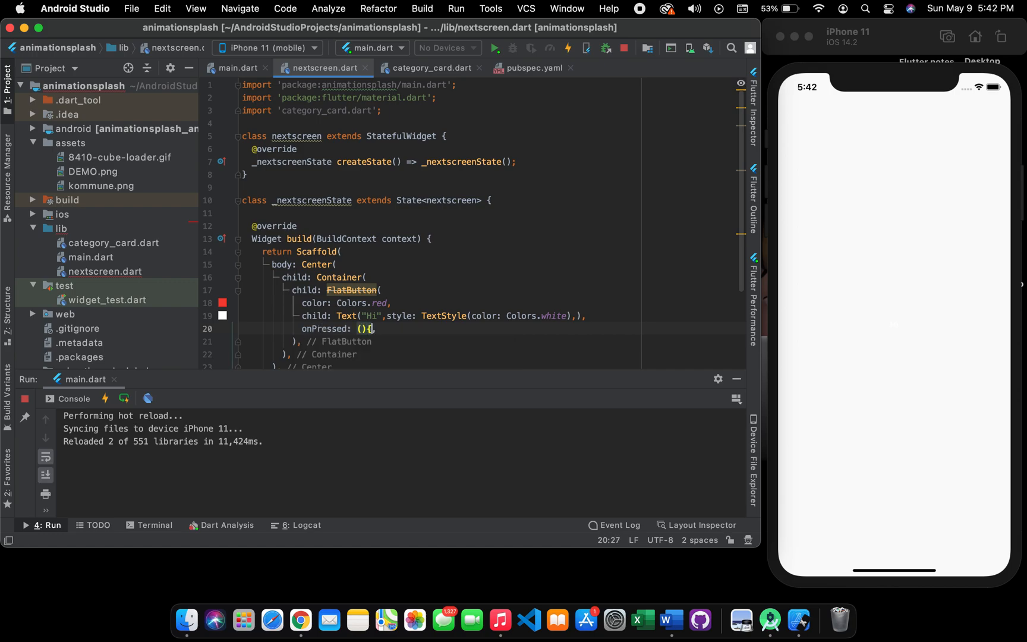
type("}")
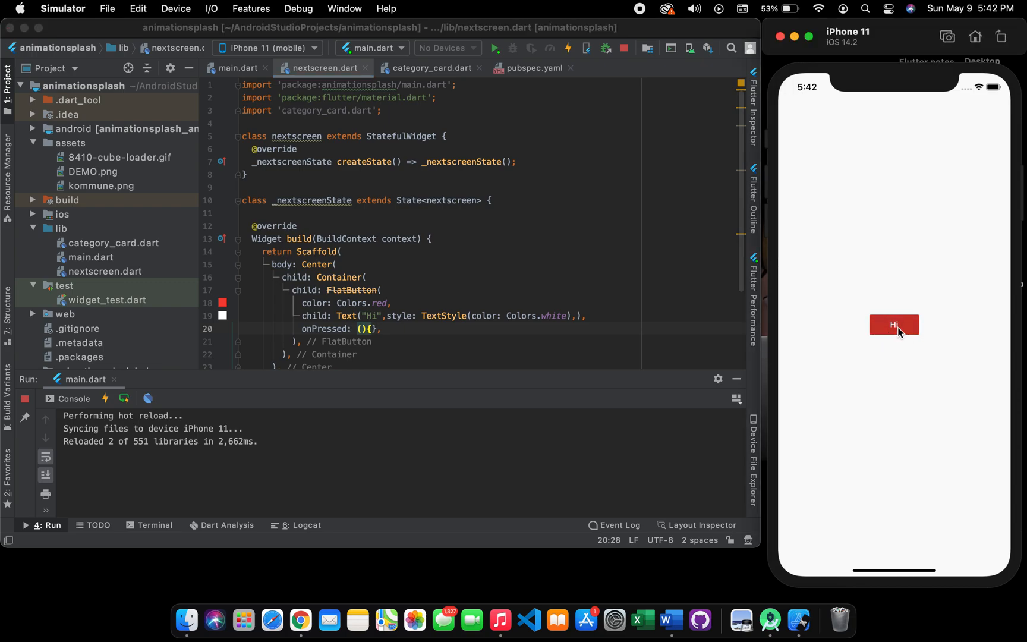
mouse_move(580, 274)
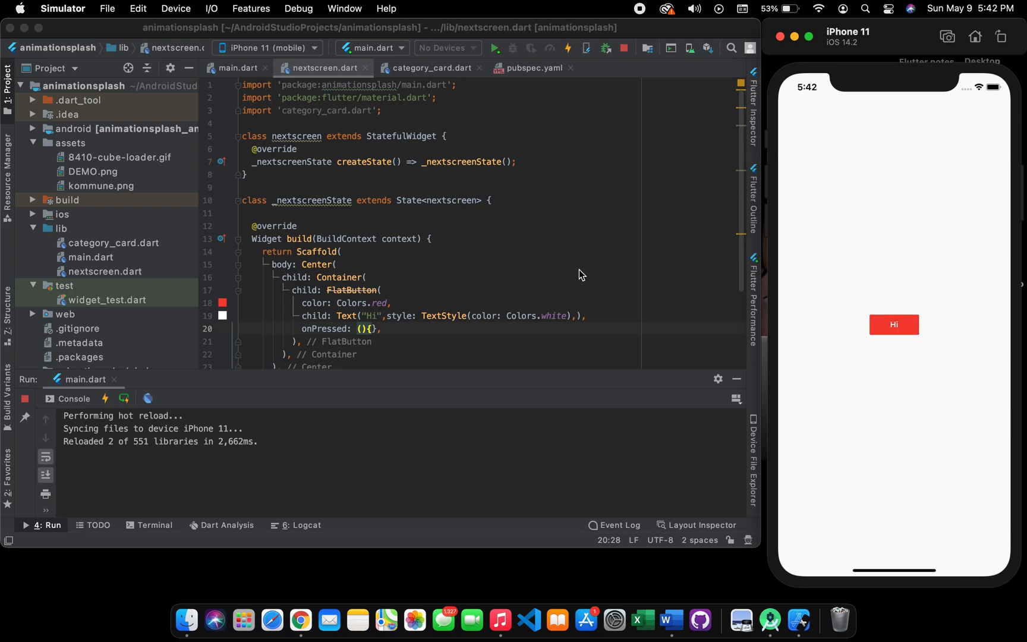
mouse_move(334, 329)
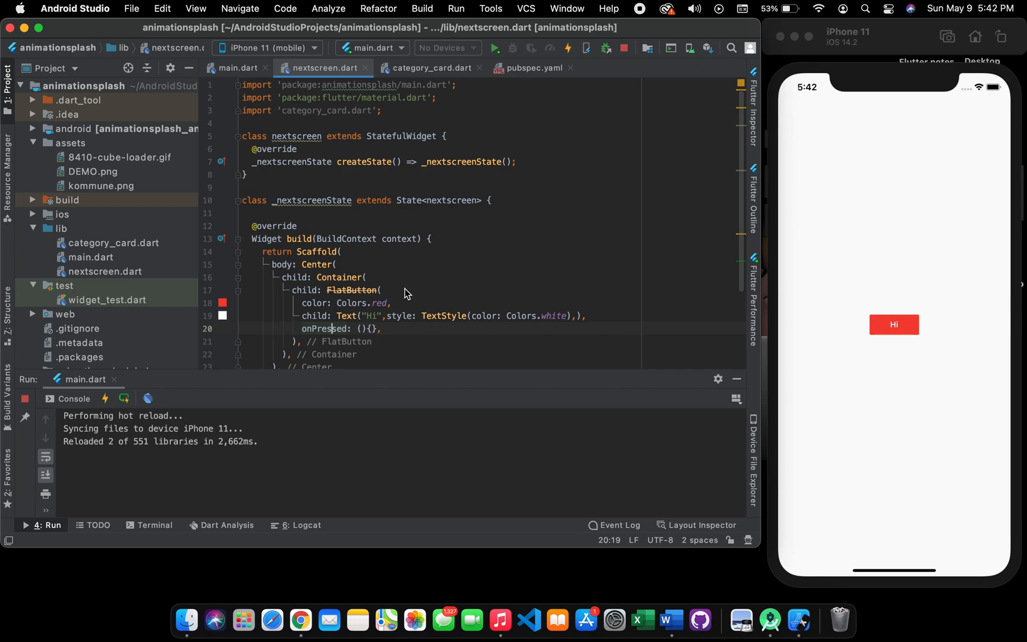
Add shape: StadiumBorder() to the FlatButton and hot reload the simulator
type("shape: ,")
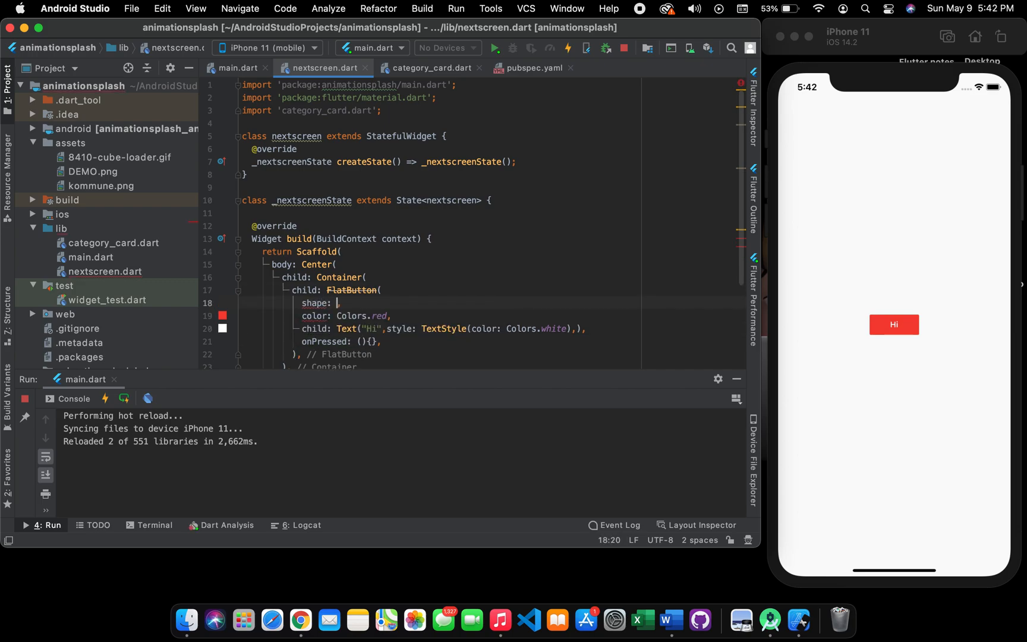
type("Stadiu")
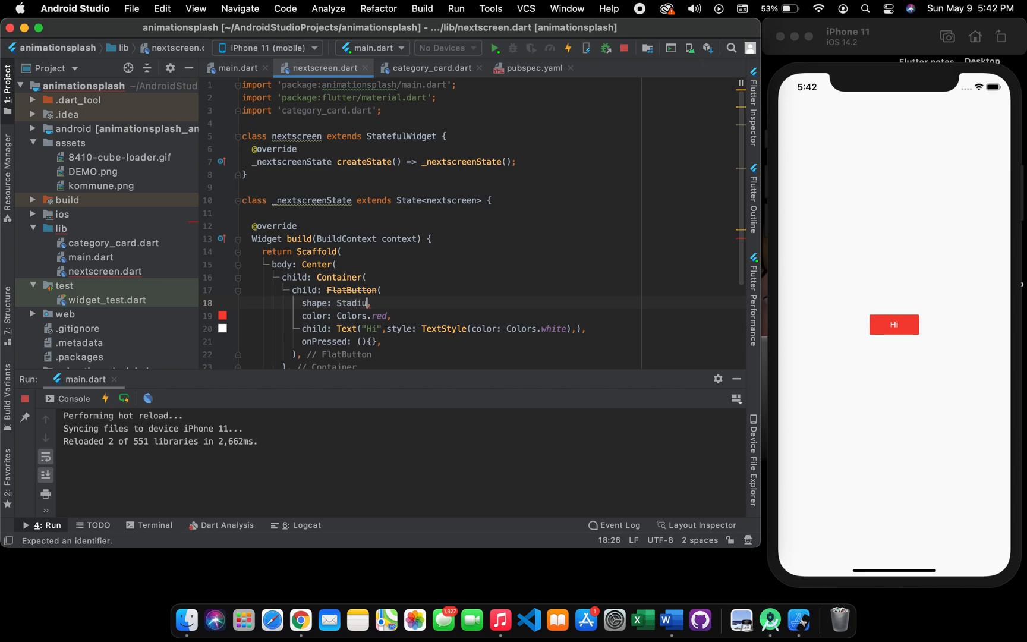
type("mBorder")
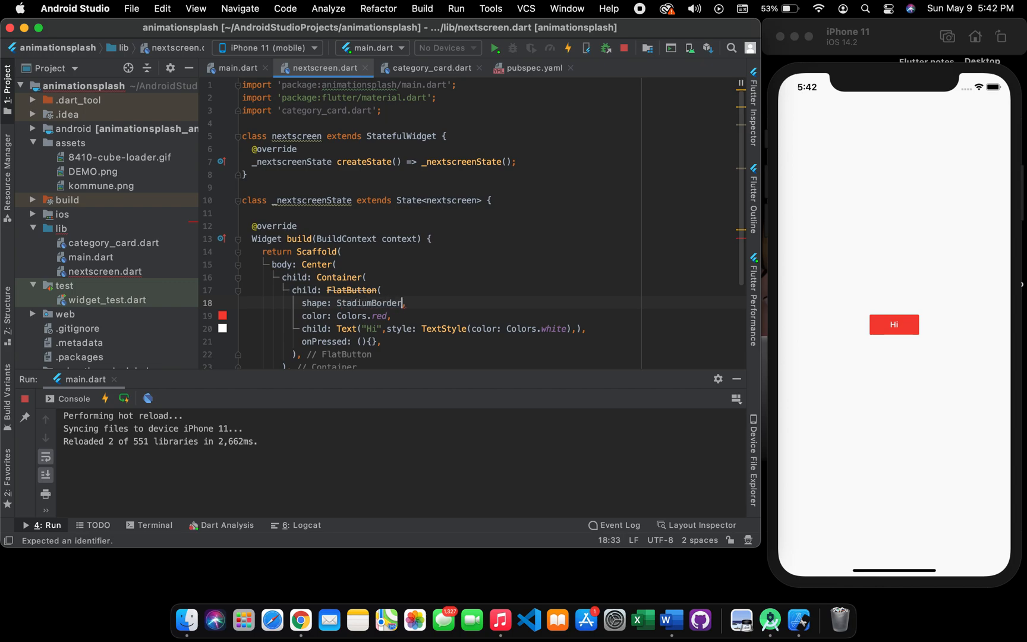
type("()")
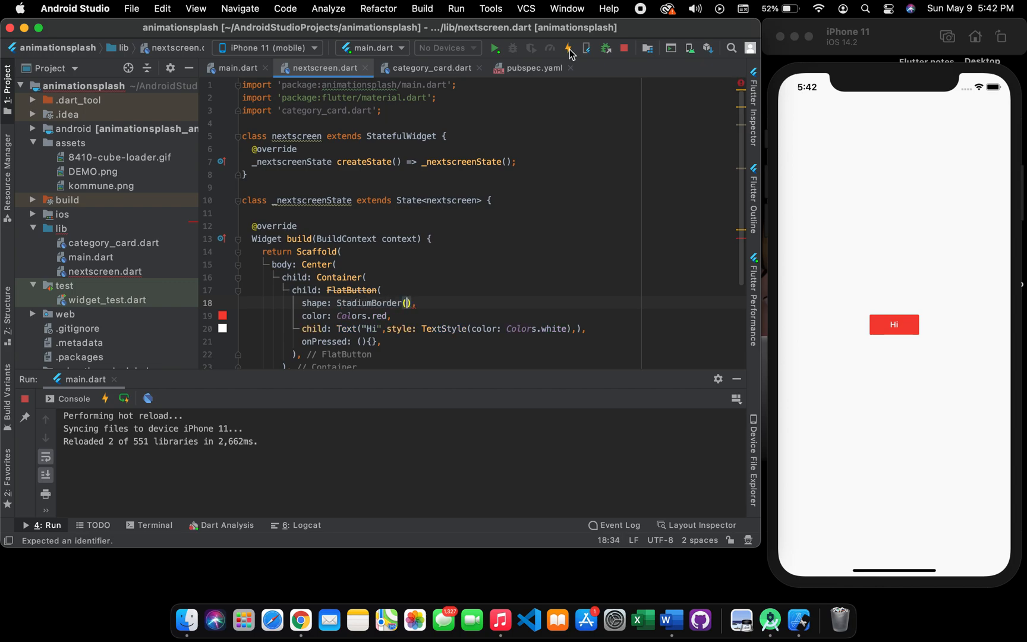
left_click(570, 47)
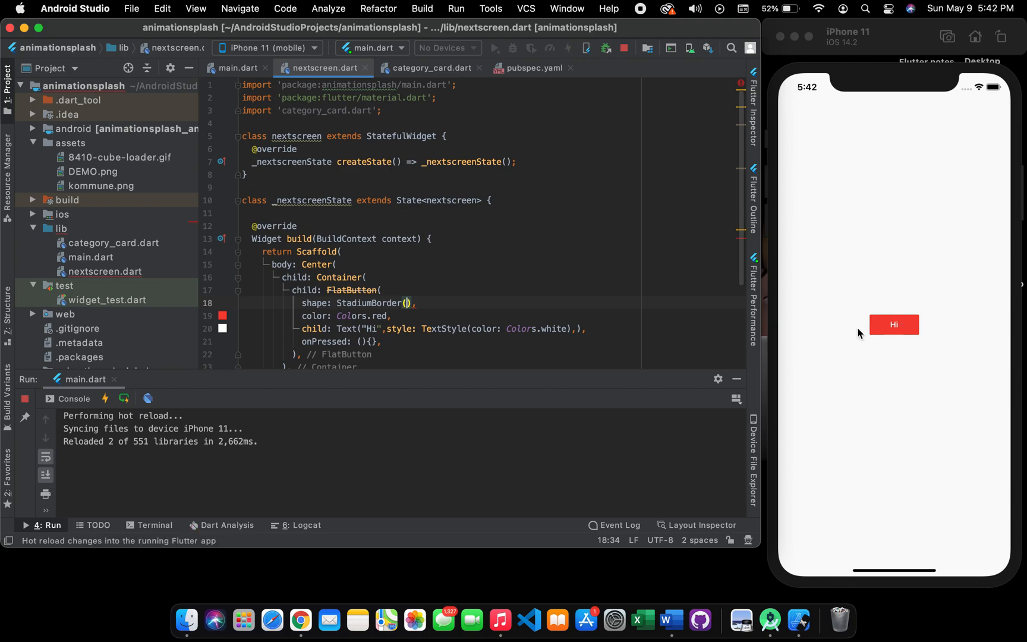